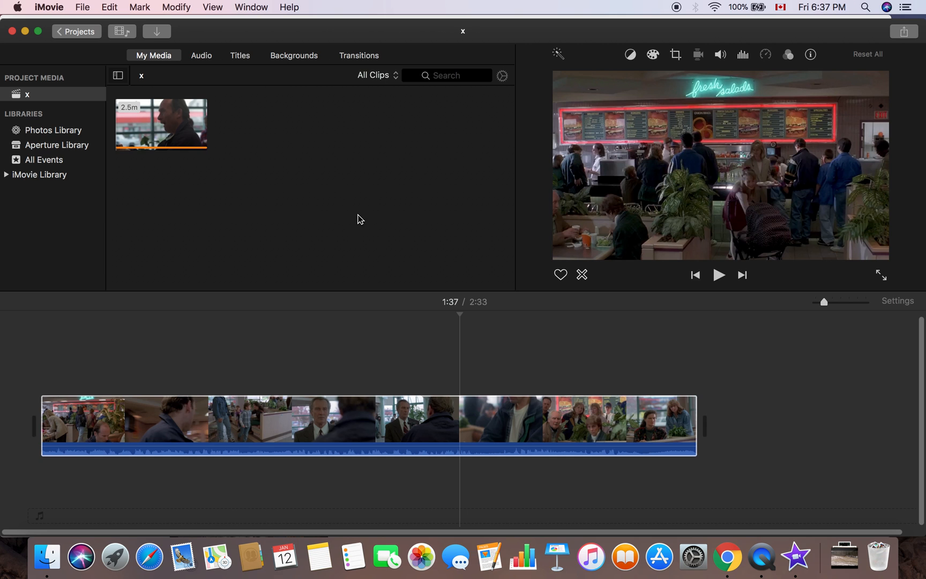
Select the X-Files clip in the timeline and skim the playhead across several moments up to 1:19.
{"action": "left_click", "coordinate": [317, 421]}
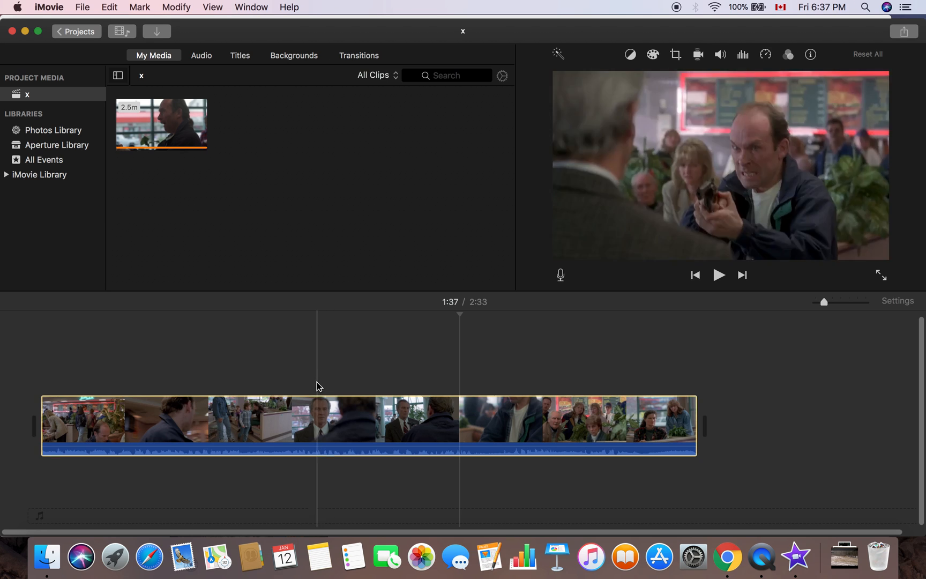
{"action": "left_click", "coordinate": [297, 421]}
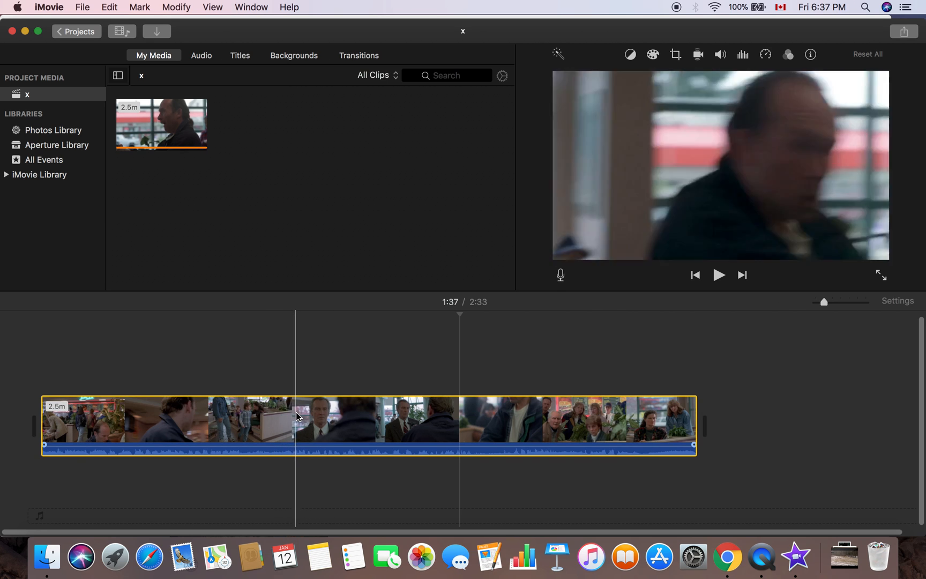
{"action": "left_click", "coordinate": [320, 428]}
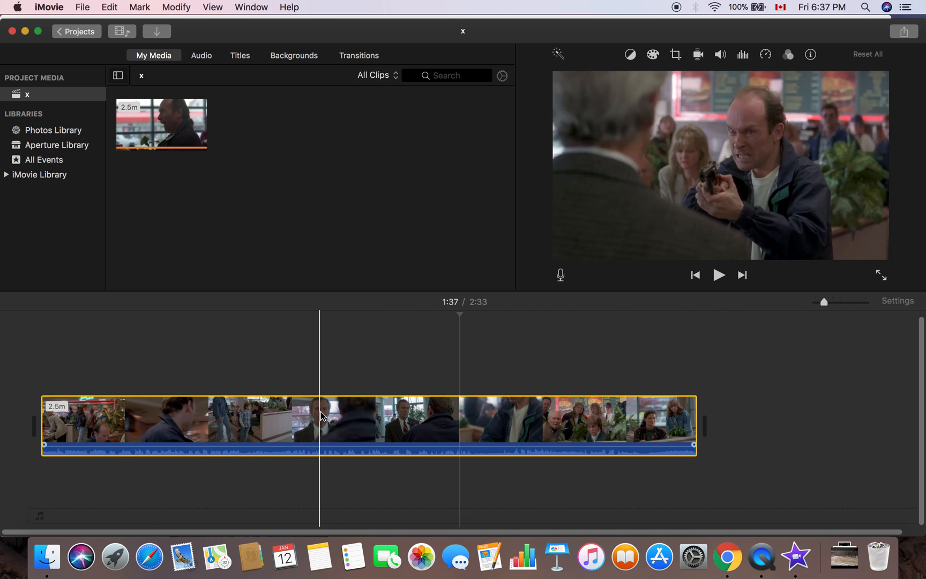
{"action": "mouse_move", "coordinate": [323, 416]}
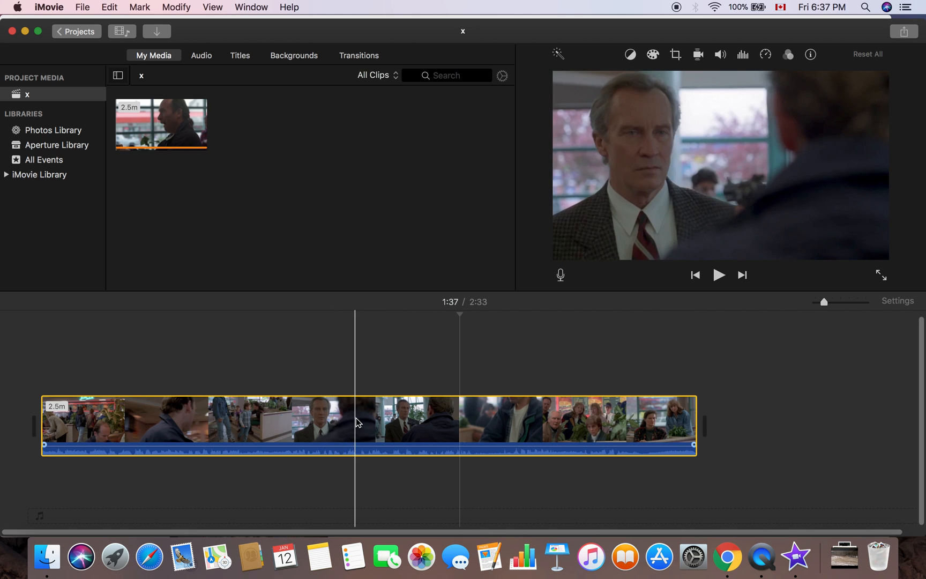
{"action": "left_click", "coordinate": [371, 420]}
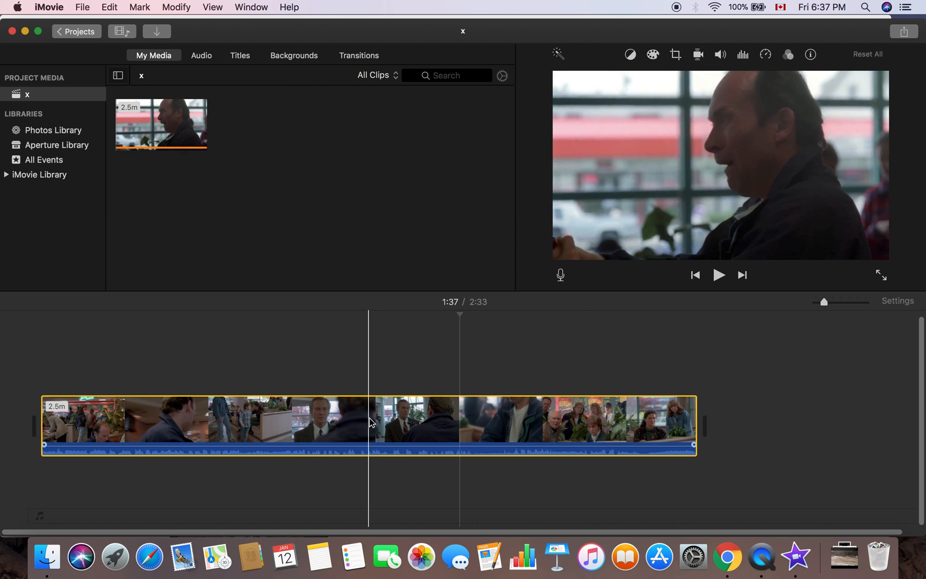
{"action": "left_click", "coordinate": [355, 422]}
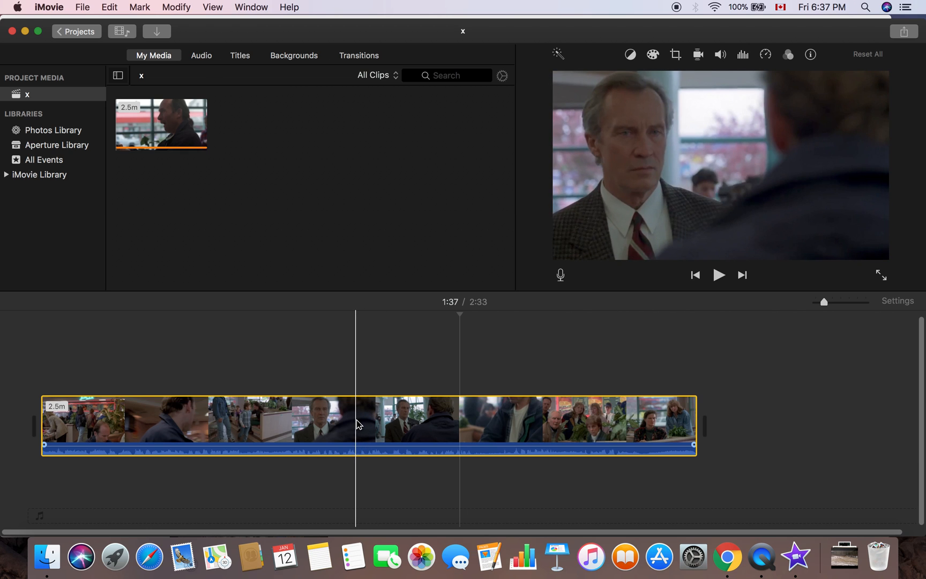
{"action": "left_click", "coordinate": [719, 274]}
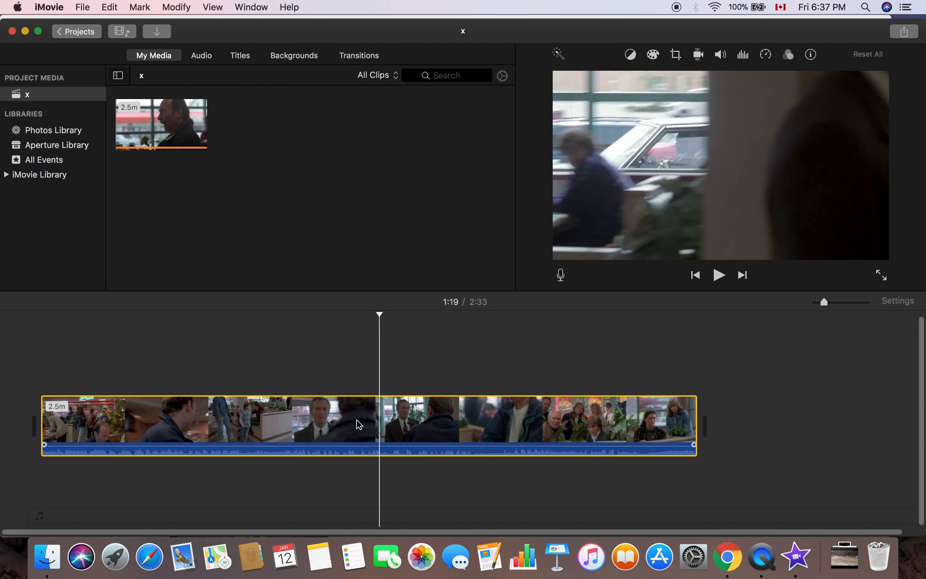
{"action": "left_click", "coordinate": [179, 419]}
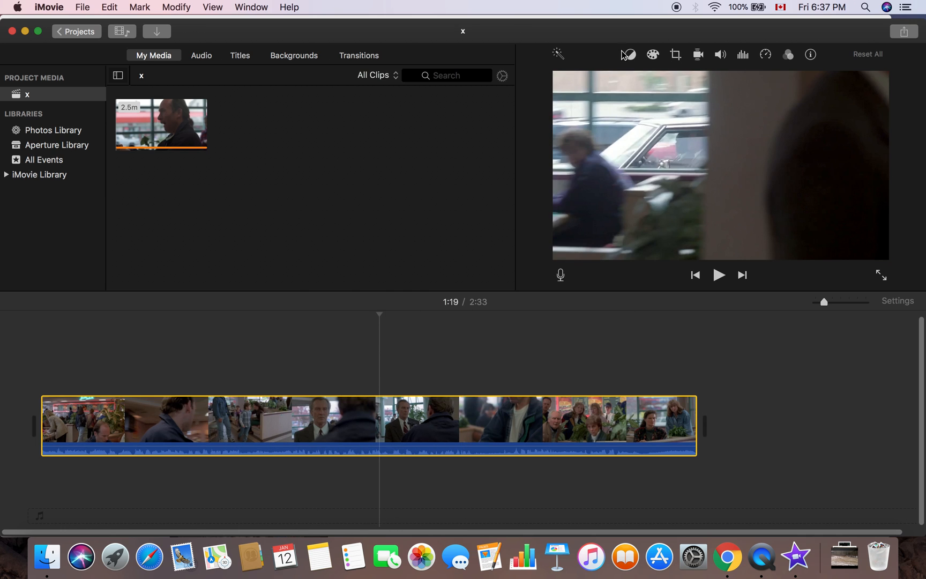
{"action": "mouse_move", "coordinate": [640, 58]}
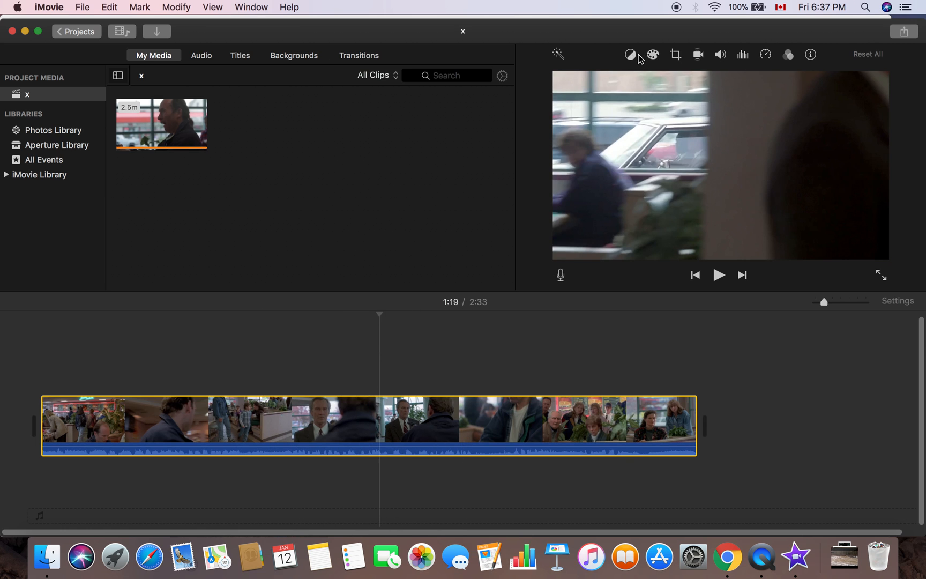
{"action": "mouse_move", "coordinate": [630, 55]}
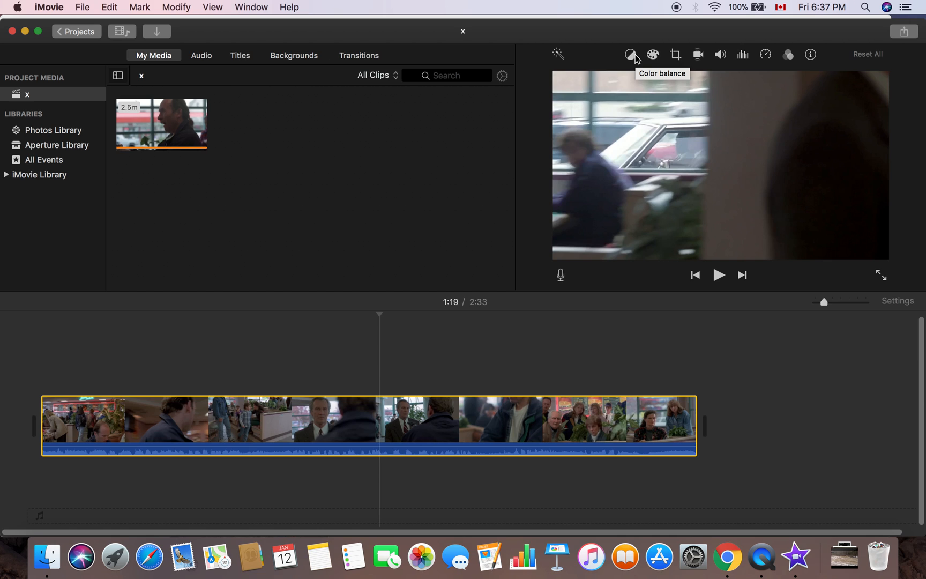
{"action": "mouse_move", "coordinate": [675, 56]}
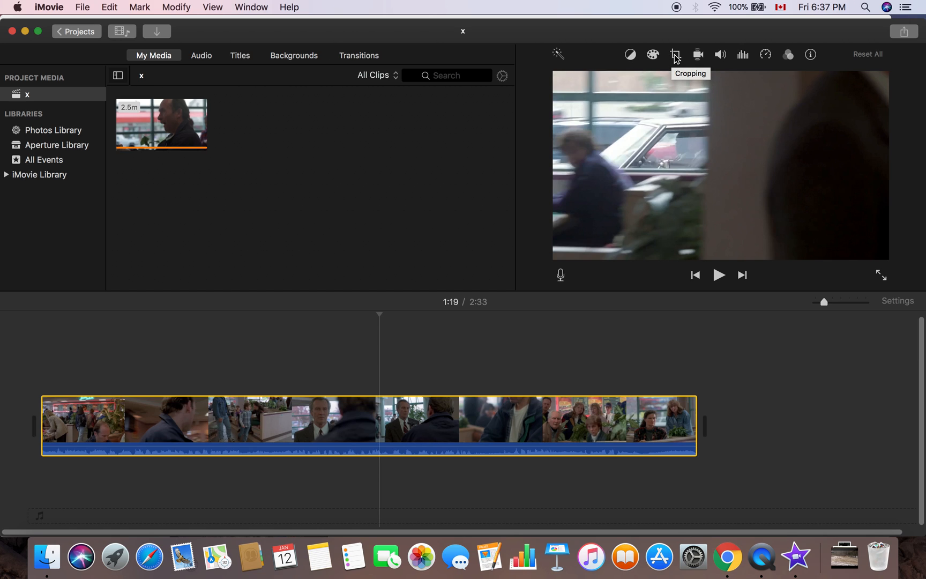
{"action": "mouse_move", "coordinate": [698, 55]}
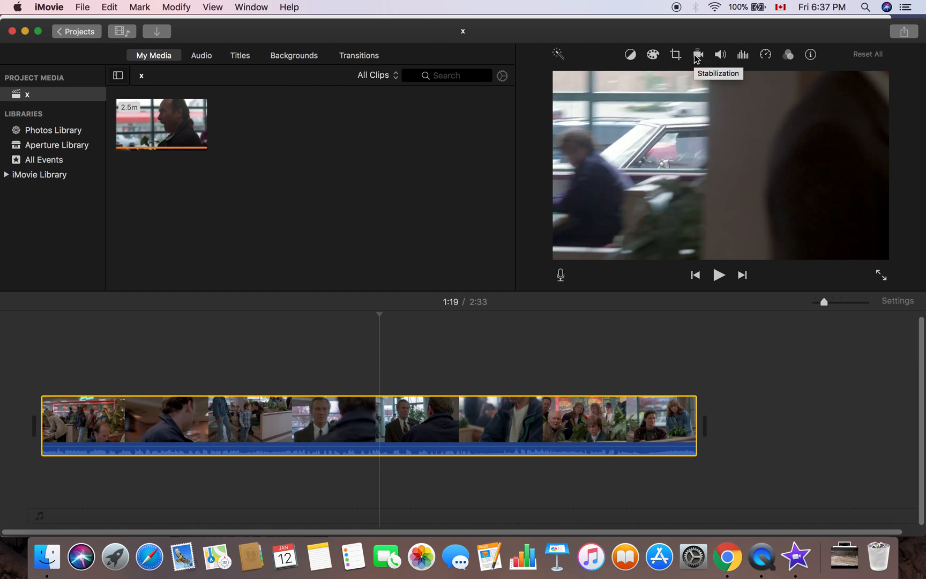
{"action": "mouse_move", "coordinate": [720, 54]}
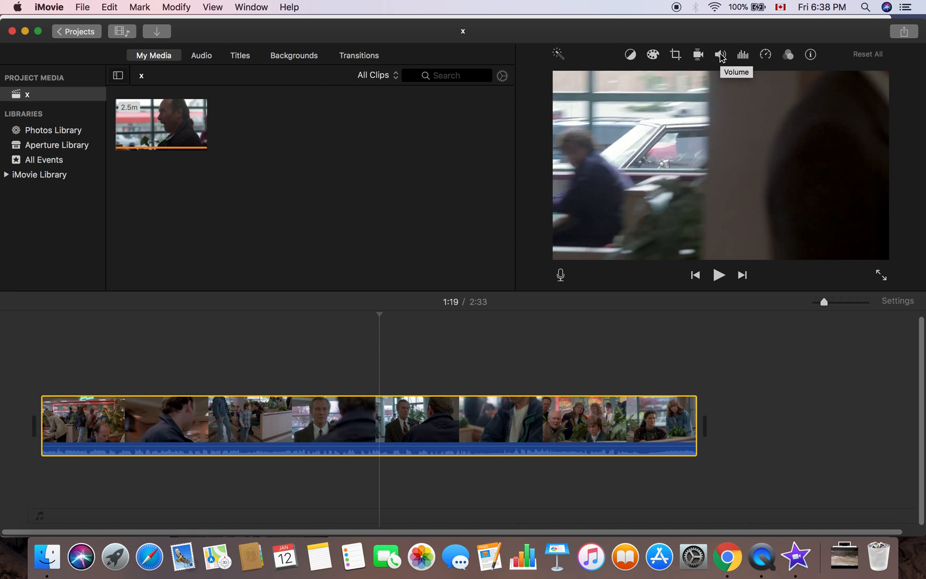
Mute the selected clip through the Volume adjustment's speaker button so its waveform goes flat.
{"action": "left_click", "coordinate": [720, 55]}
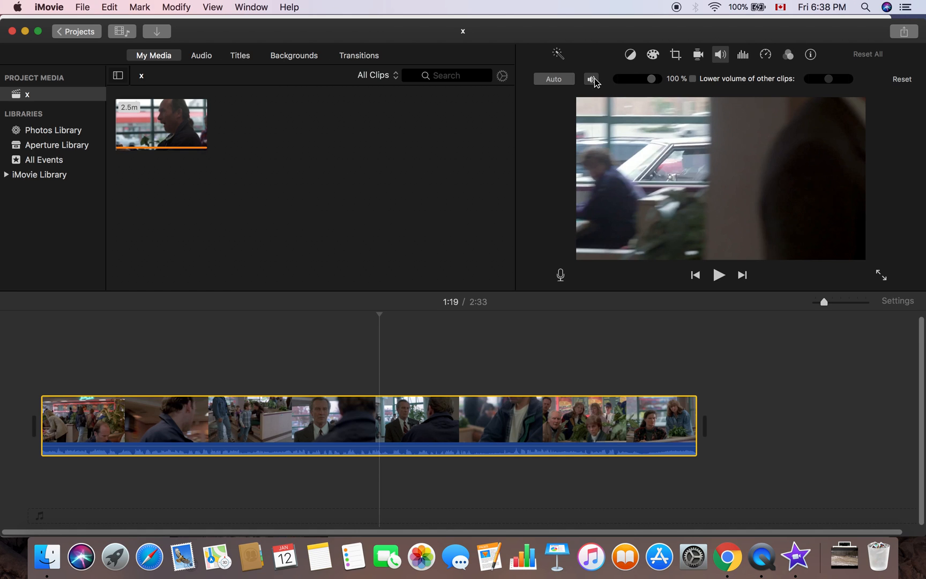
{"action": "mouse_move", "coordinate": [592, 80]}
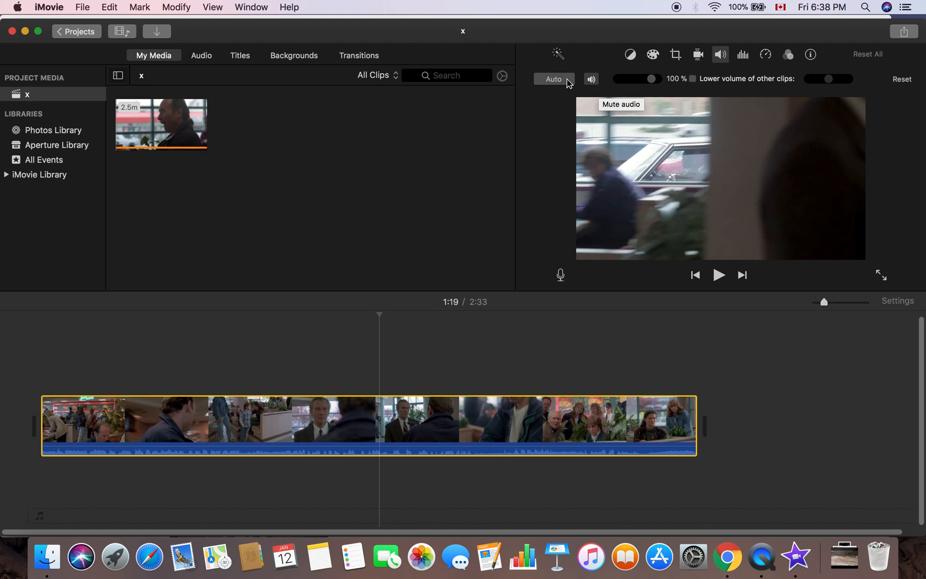
{"action": "mouse_move", "coordinate": [573, 82]}
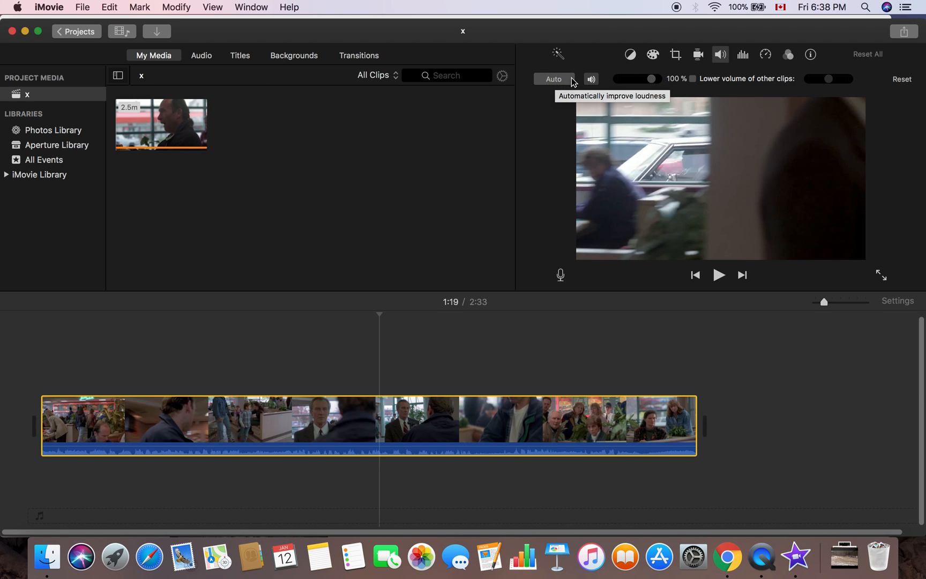
{"action": "mouse_move", "coordinate": [591, 79]}
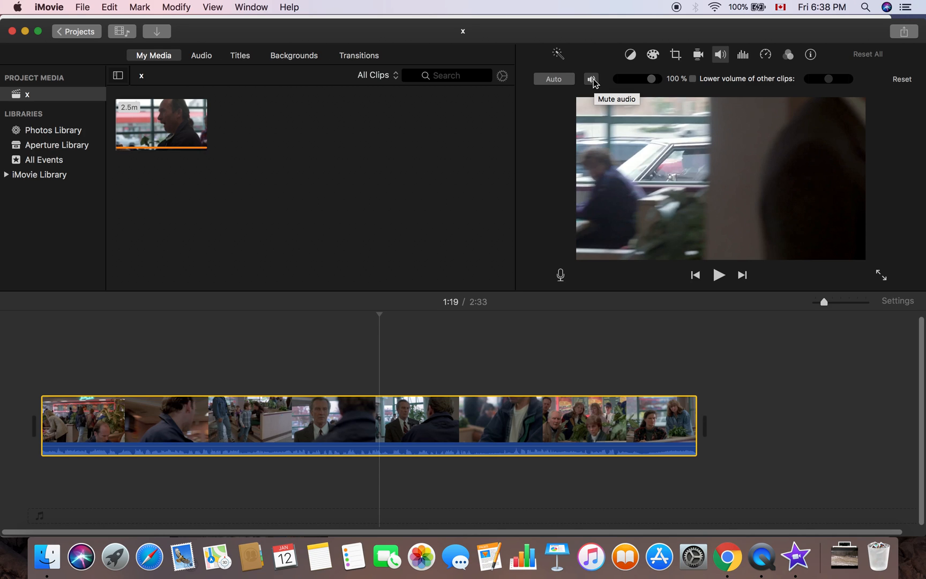
{"action": "left_click", "coordinate": [592, 79]}
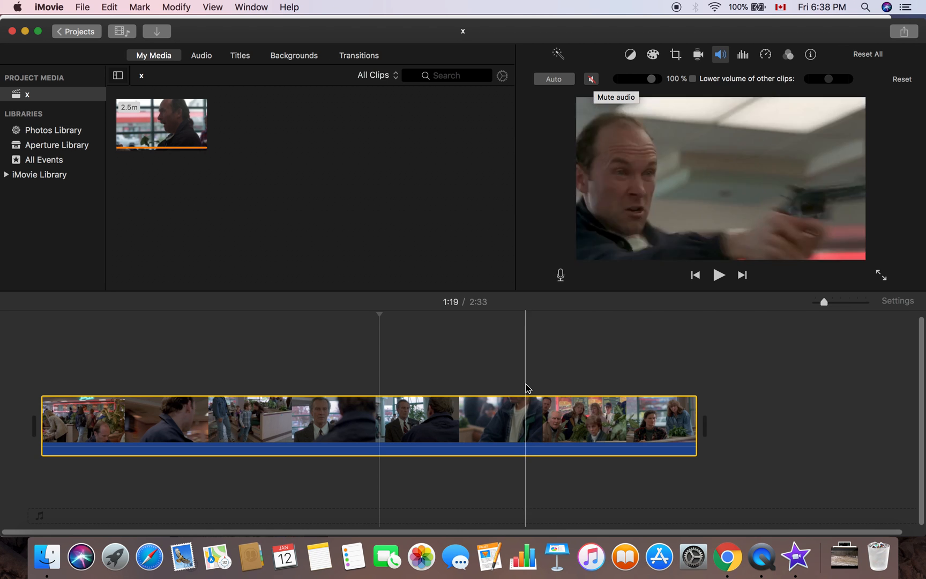
{"action": "left_click", "coordinate": [331, 423]}
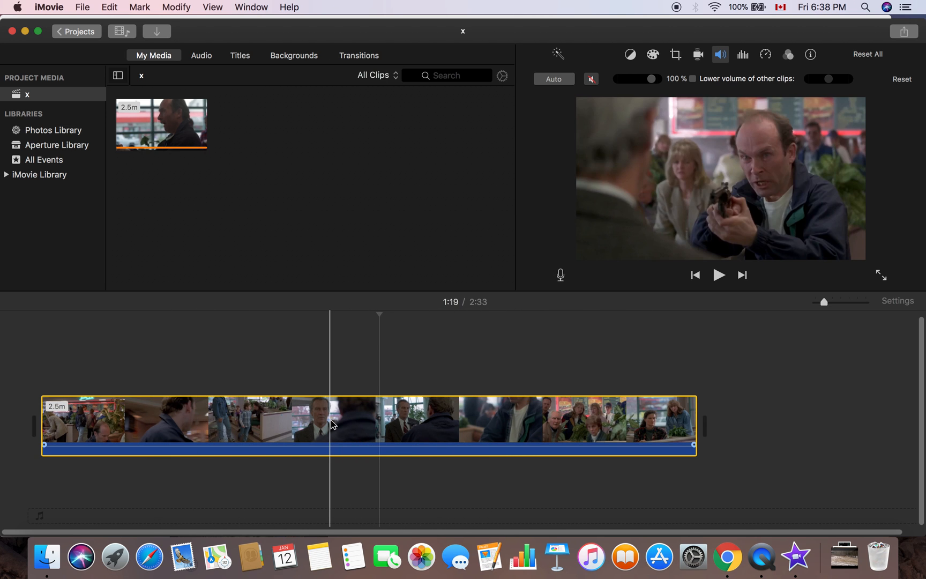
{"action": "left_click", "coordinate": [362, 414]}
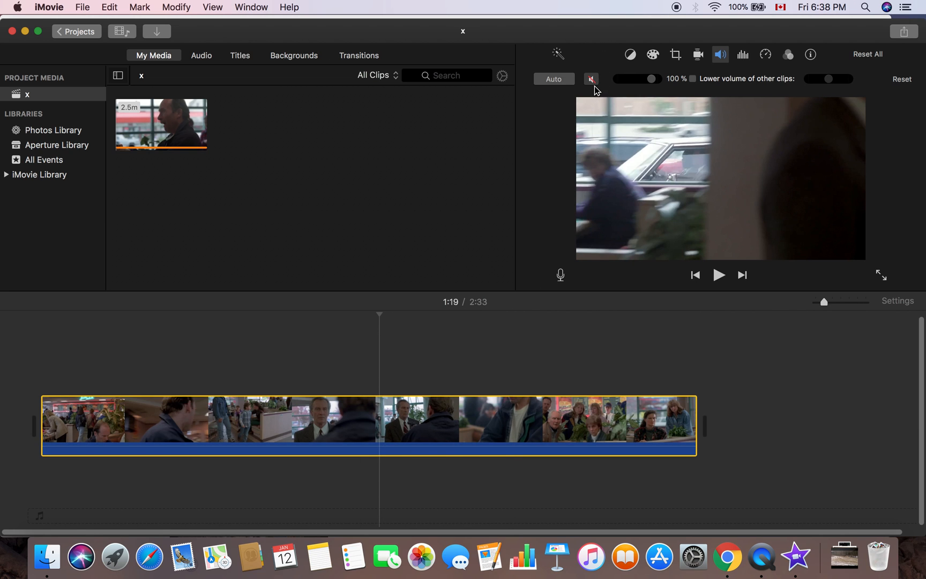
{"action": "left_click", "coordinate": [404, 413]}
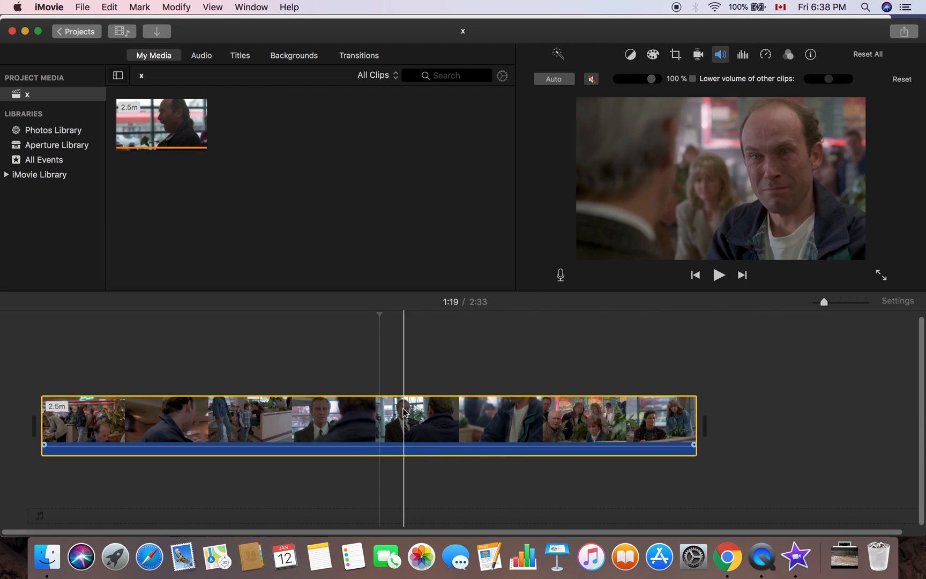
{"action": "left_click", "coordinate": [327, 432]}
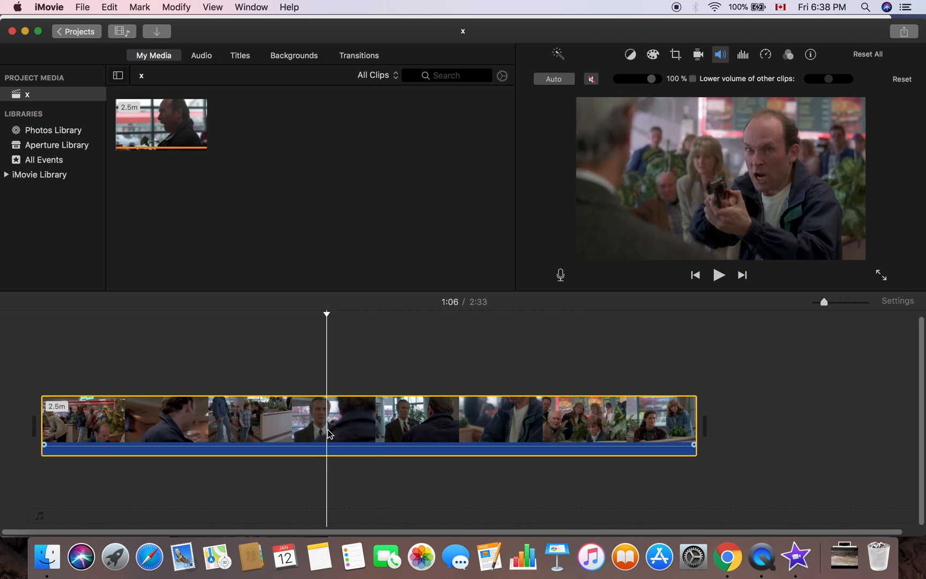
{"action": "left_click", "coordinate": [719, 274]}
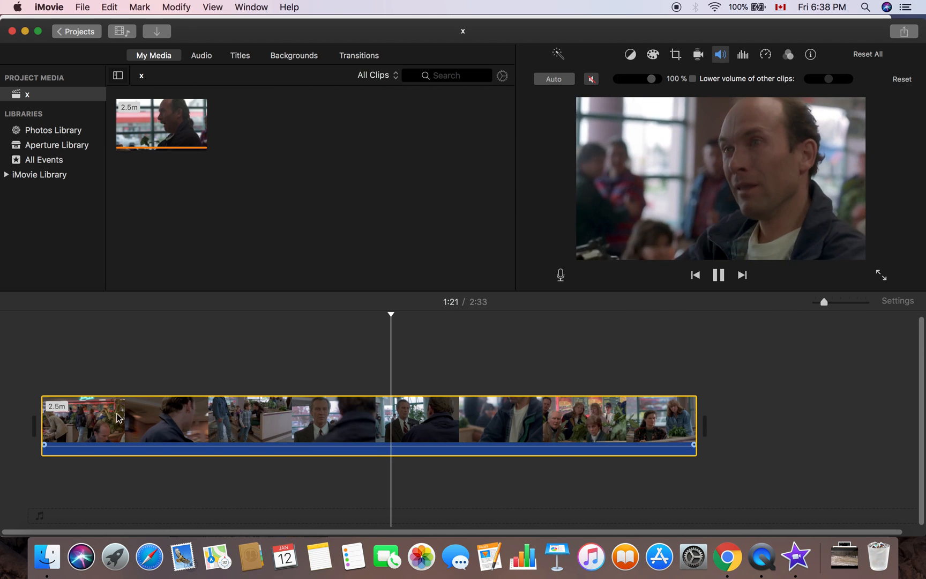
{"action": "left_click", "coordinate": [85, 428]}
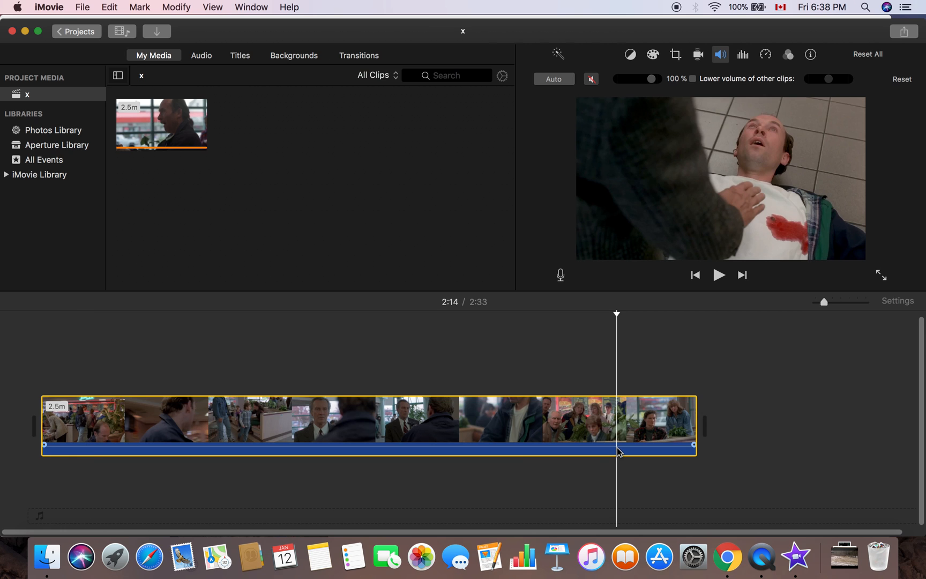
{"action": "left_click", "coordinate": [719, 274]}
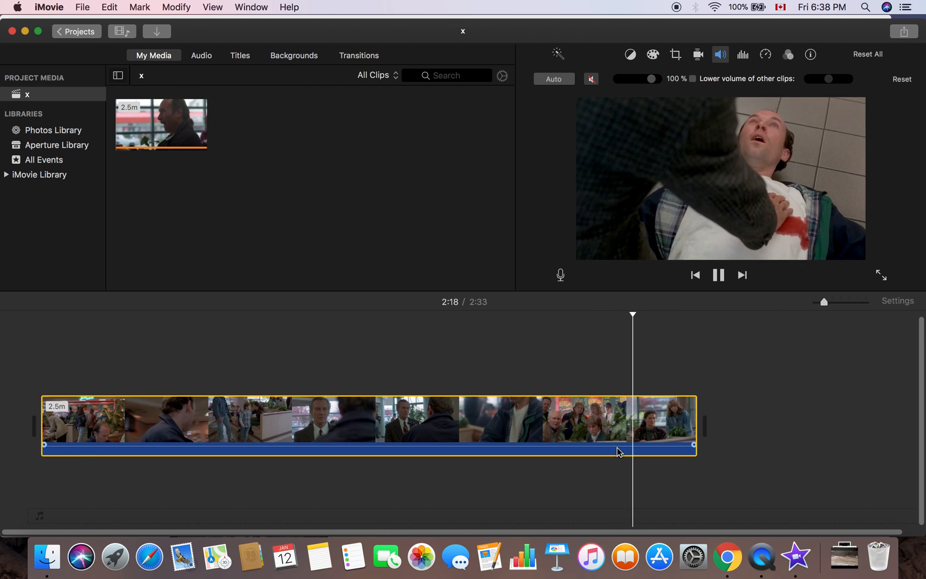
{"action": "left_click", "coordinate": [719, 274]}
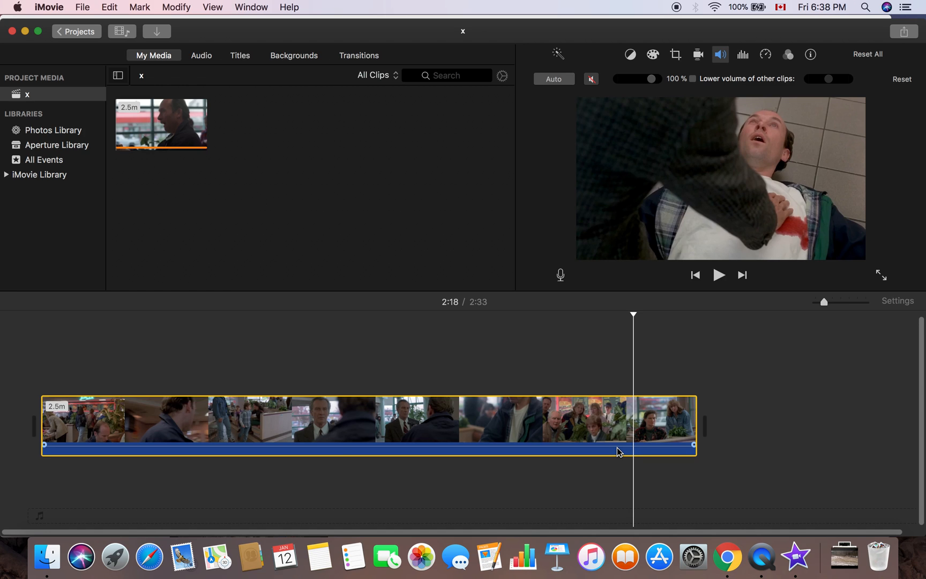